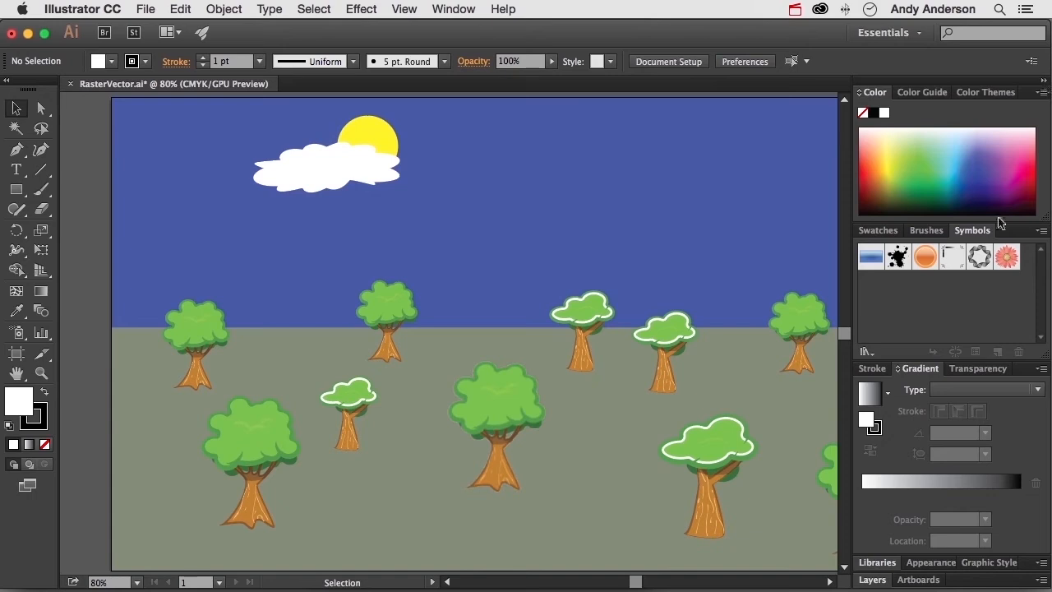
- Detach the Symbols panel from its dock group so it floats on its own
drag(972, 230, 517, 176)
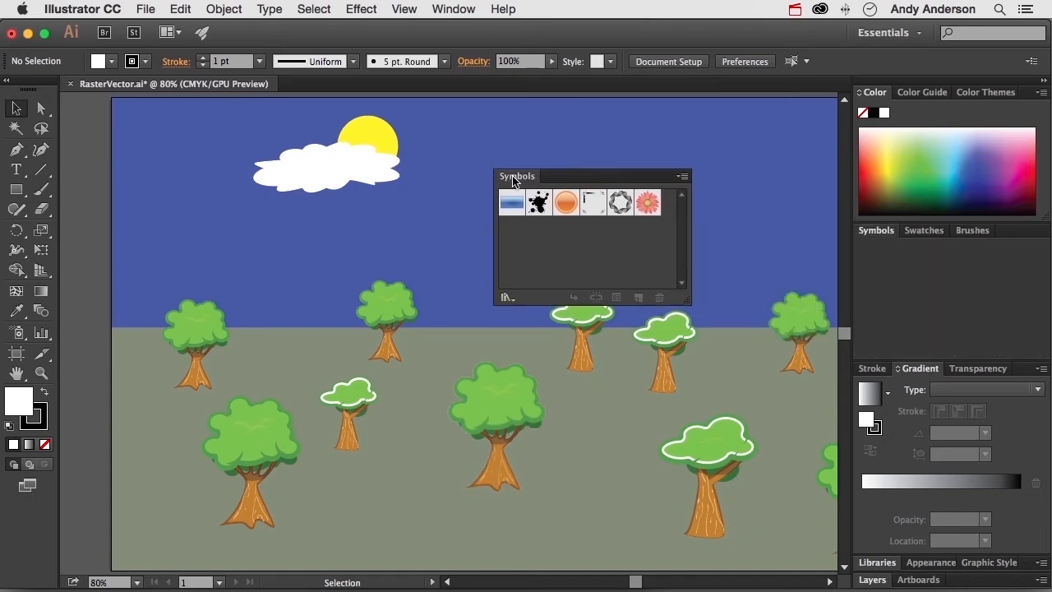
click(972, 230)
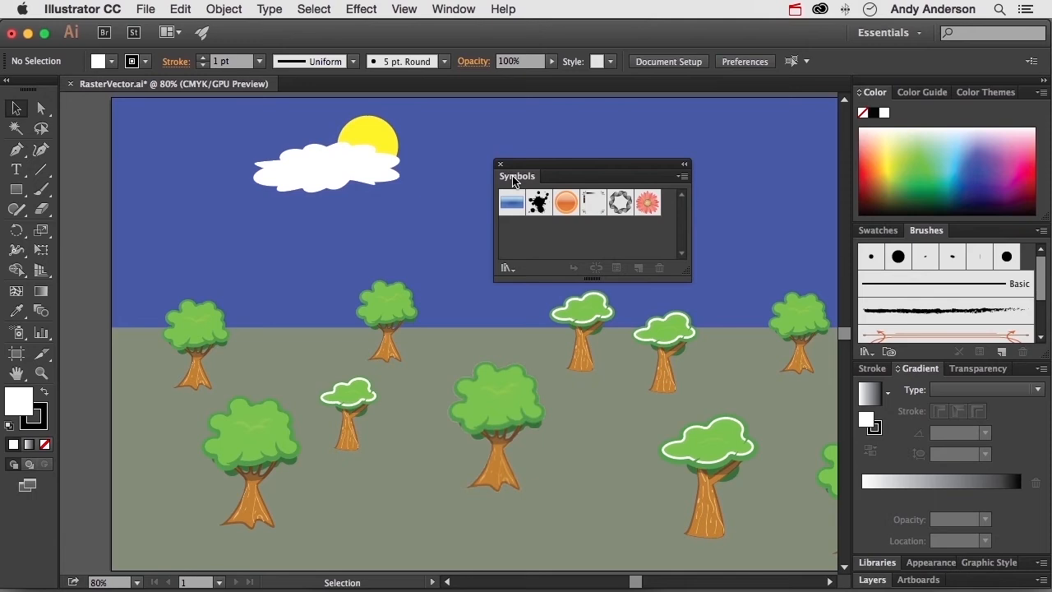
mouse_move(500, 170)
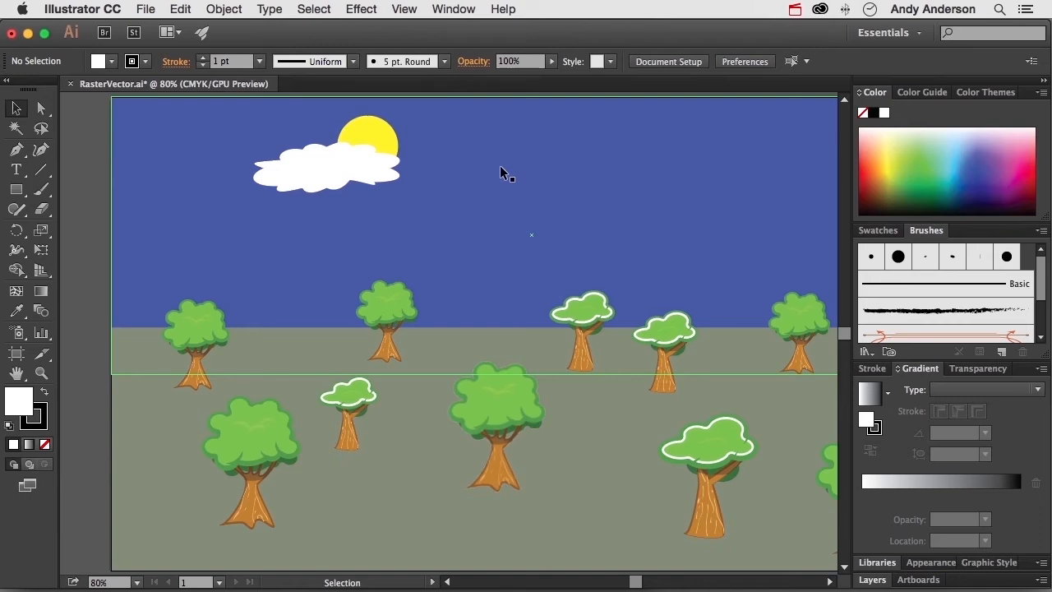
mouse_move(740, 319)
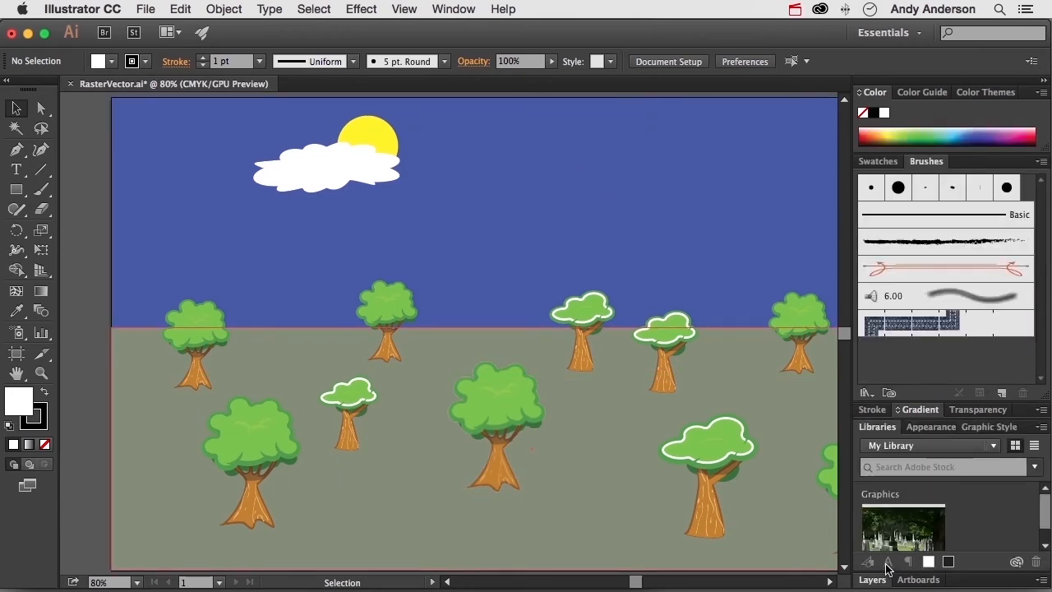
- Expand Layers, show Appearance, and tear out and close the Graphic Styles panel
click(871, 580)
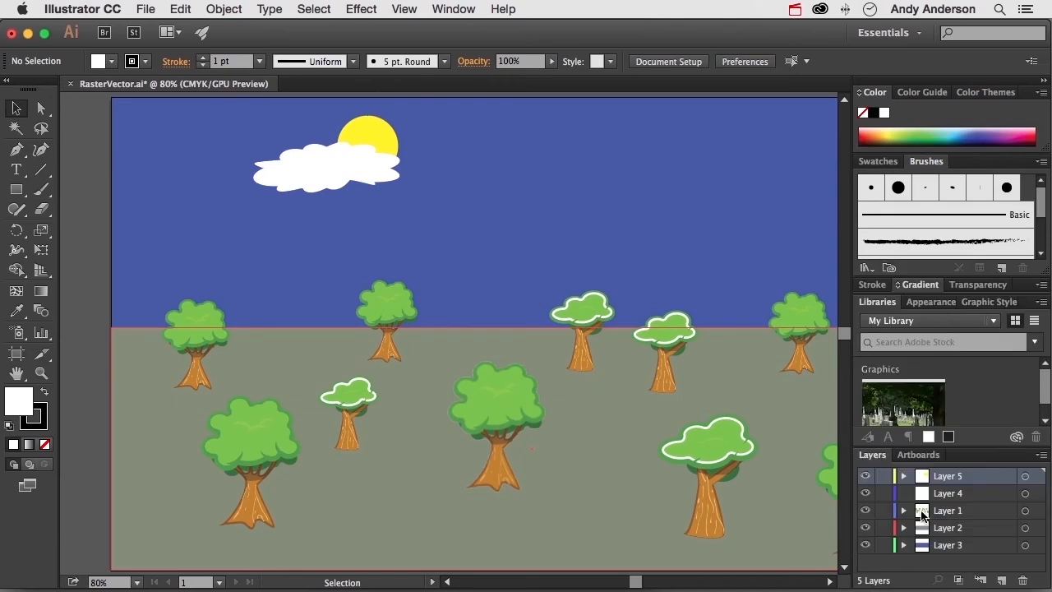
click(930, 302)
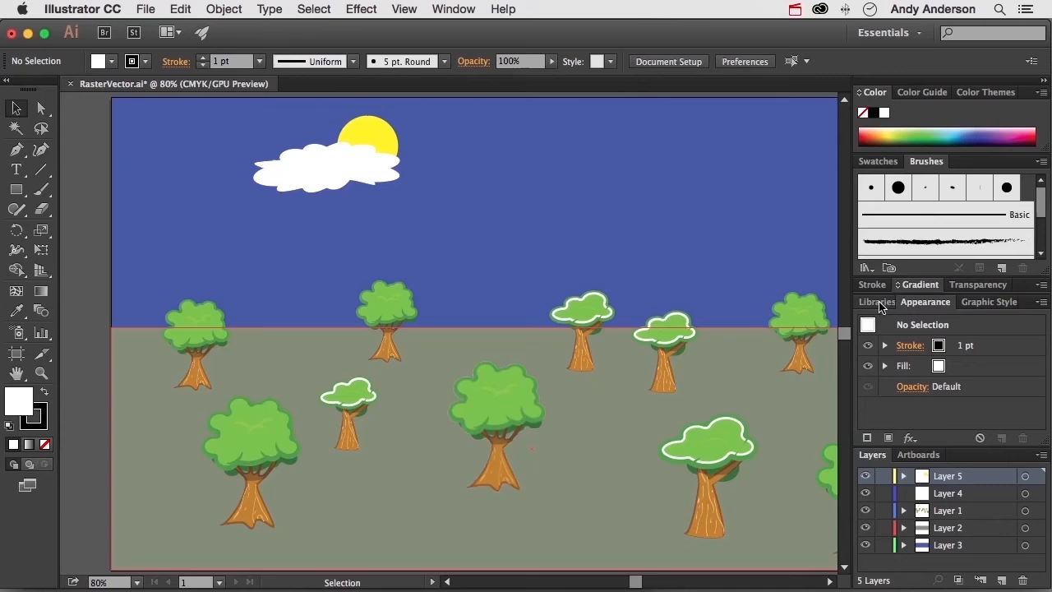
click(983, 302)
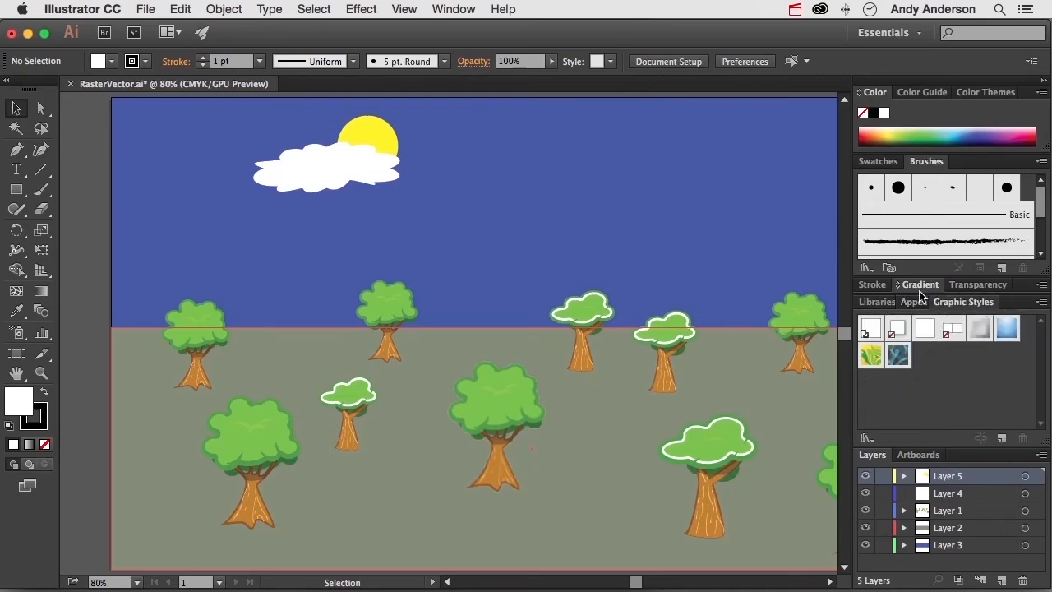
drag(963, 301, 517, 206)
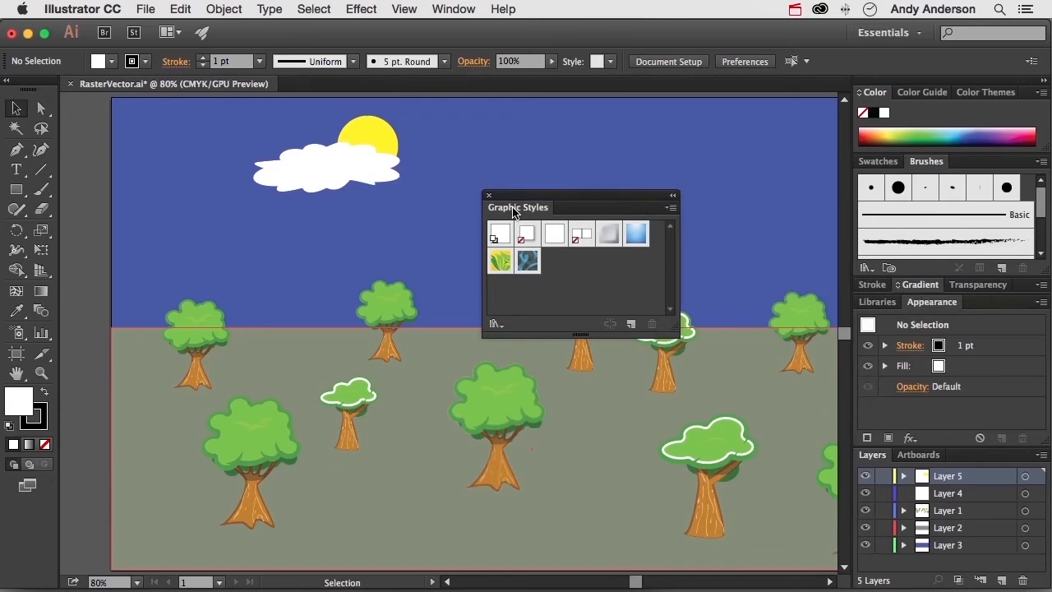
click(489, 195)
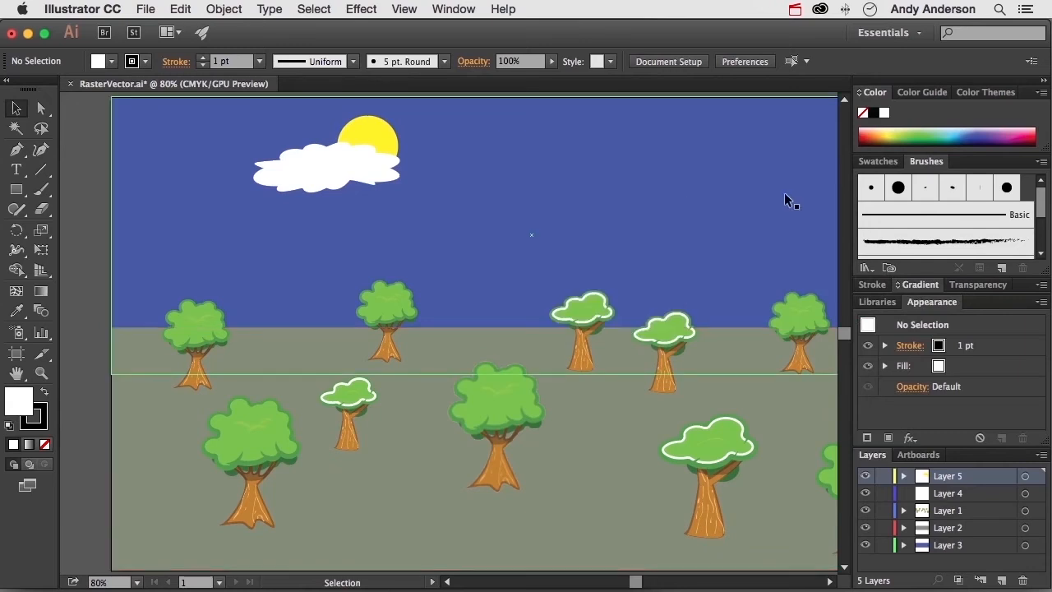
mouse_move(947, 168)
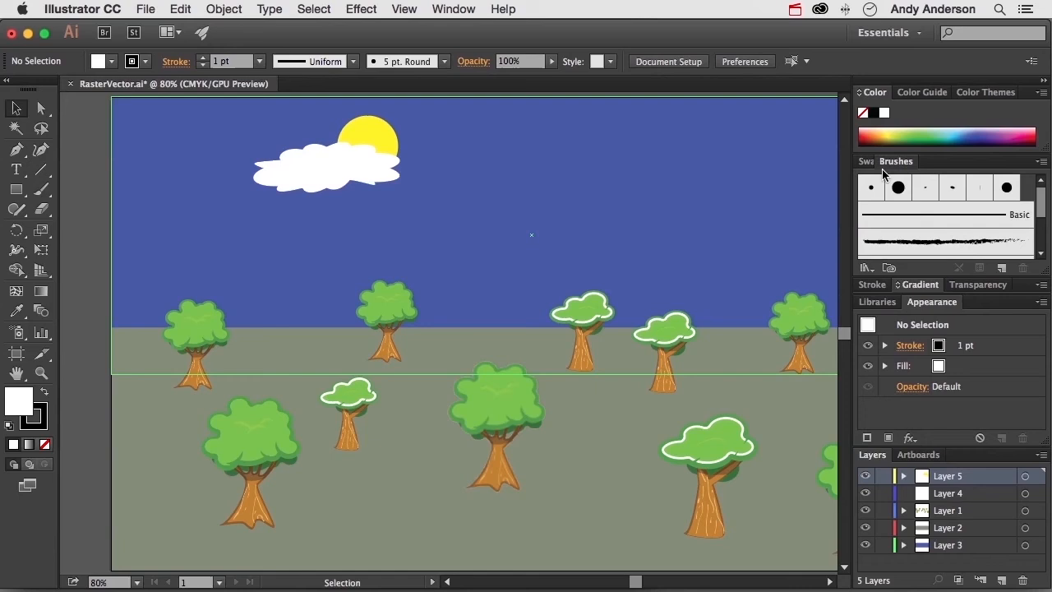
- Separate Swatches from Brushes and dock Brushes as a collapsed icon beside the Tools panel
click(895, 161)
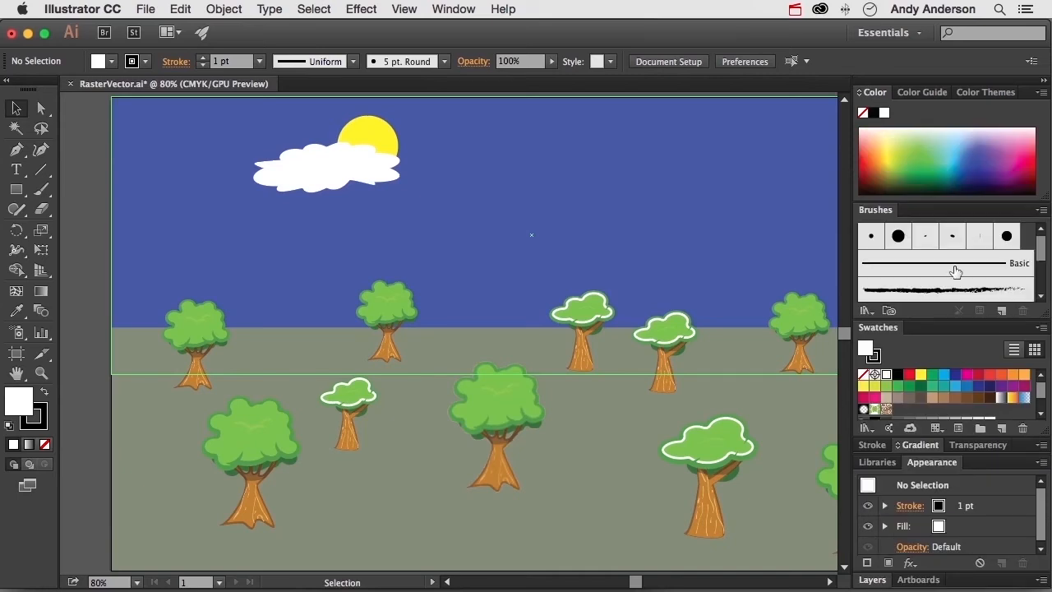
mouse_move(961, 274)
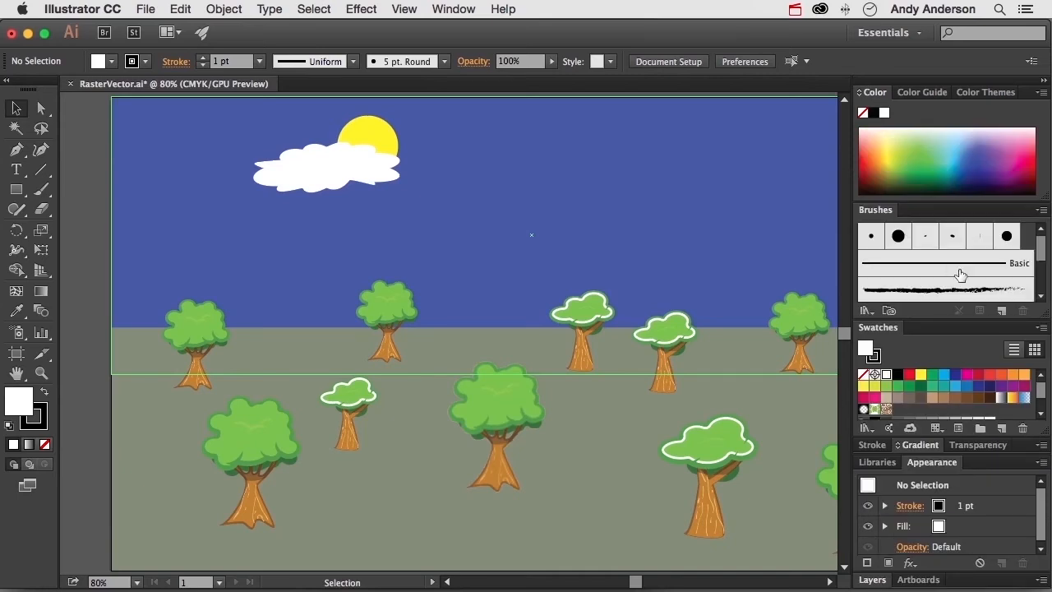
drag(875, 209, 521, 209)
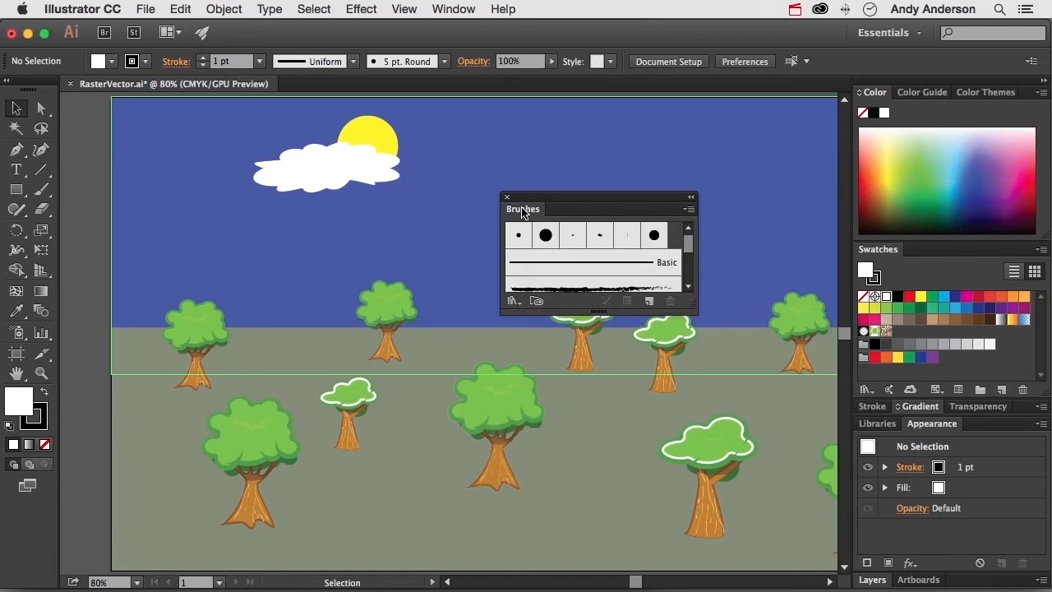
drag(523, 209, 423, 200)
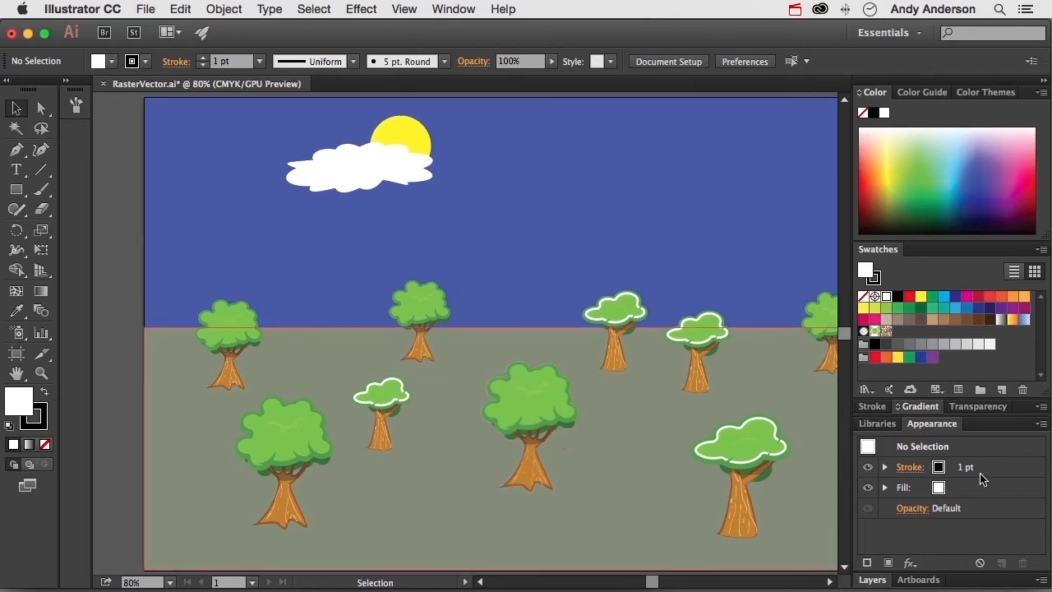
- Add the Links panel to the workspace from the Window menu
click(453, 9)
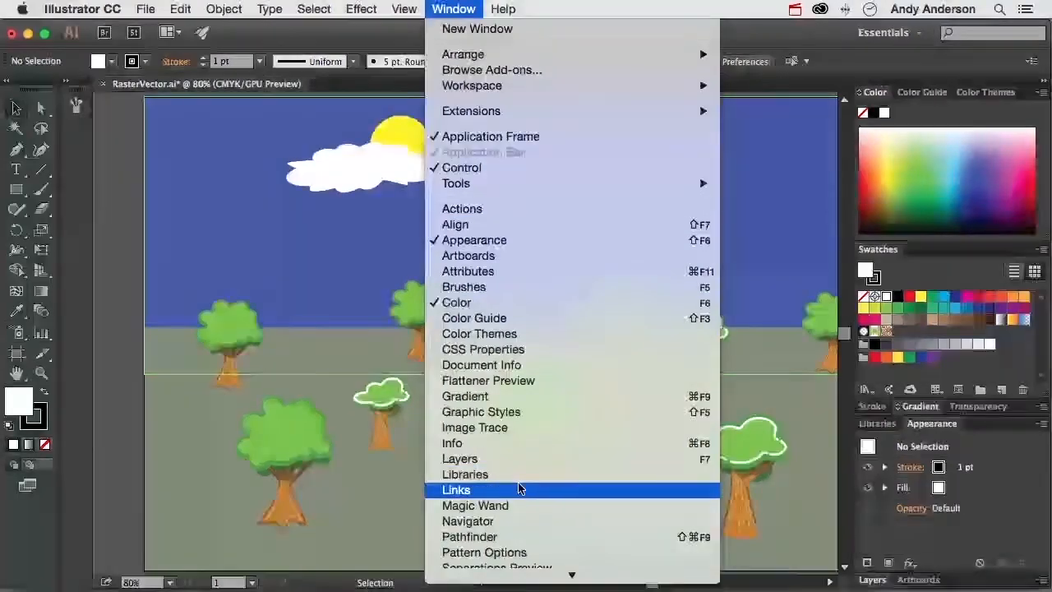
click(456, 489)
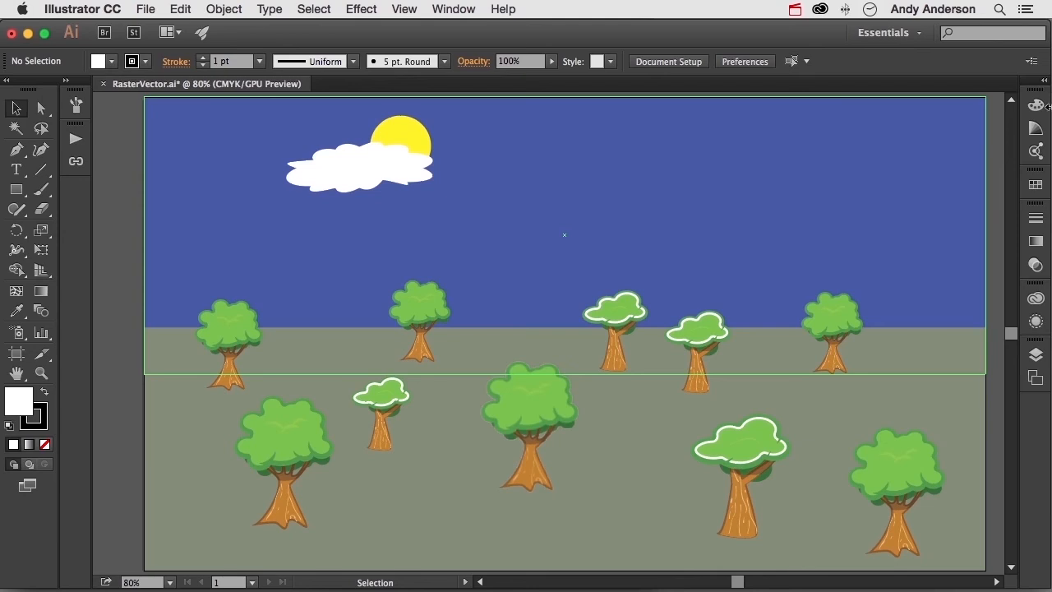
- Expand and collapse the Swatches and Brushes icons, then float the type tools
click(1036, 184)
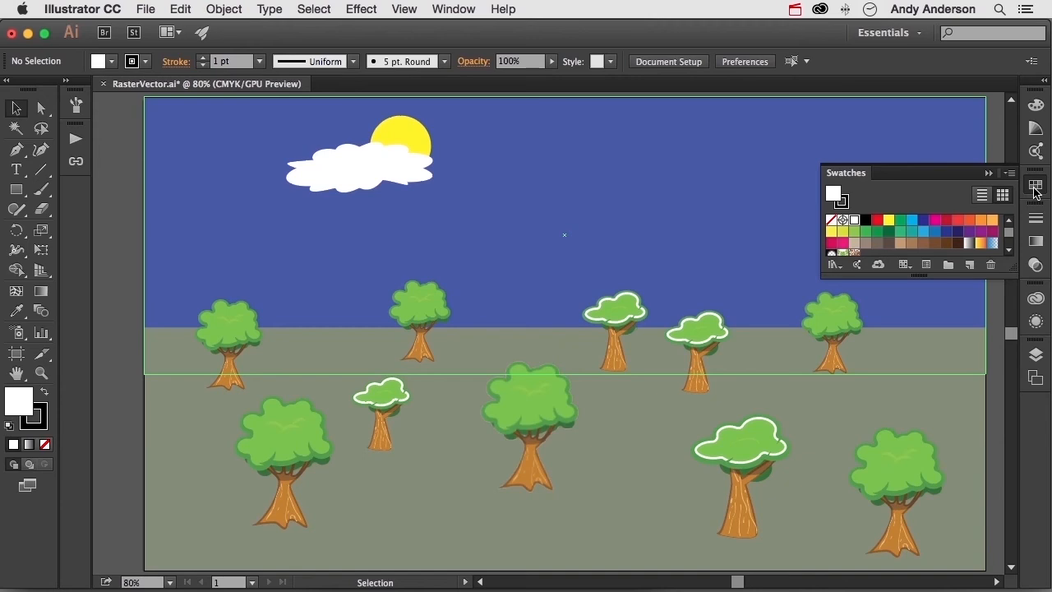
click(1034, 185)
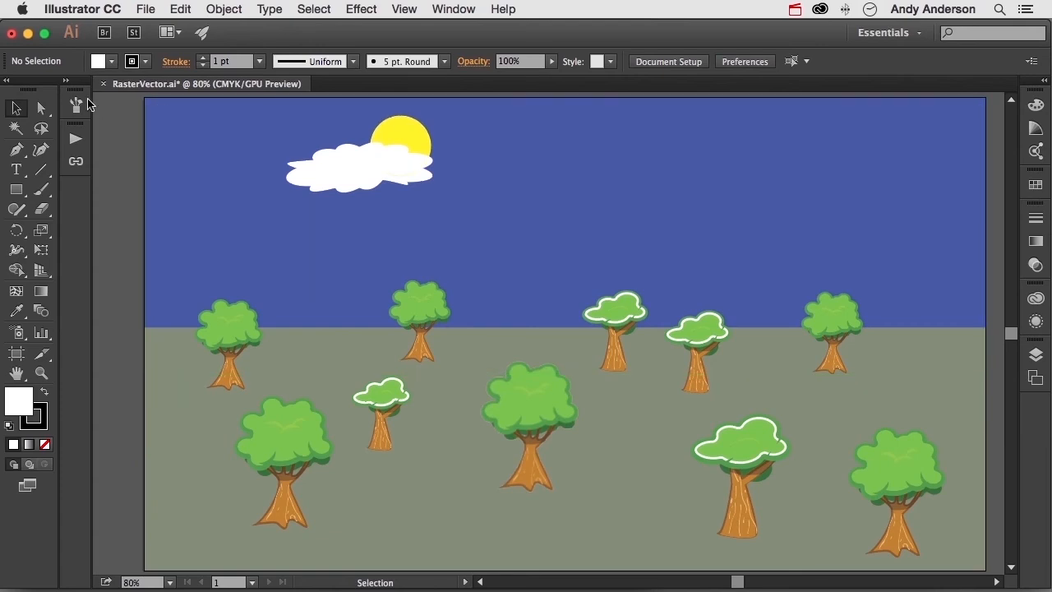
click(76, 104)
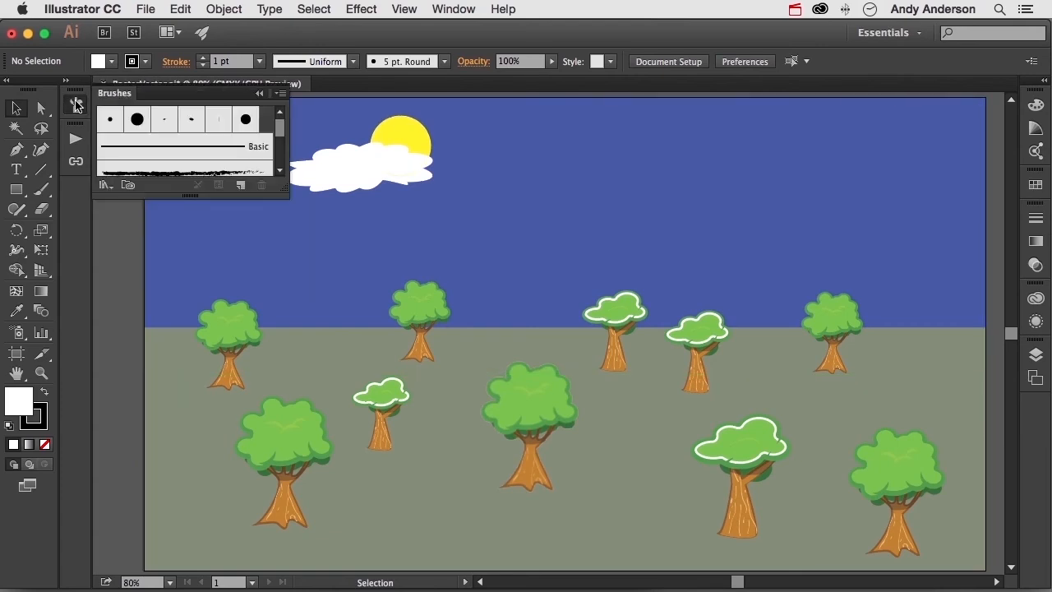
click(102, 93)
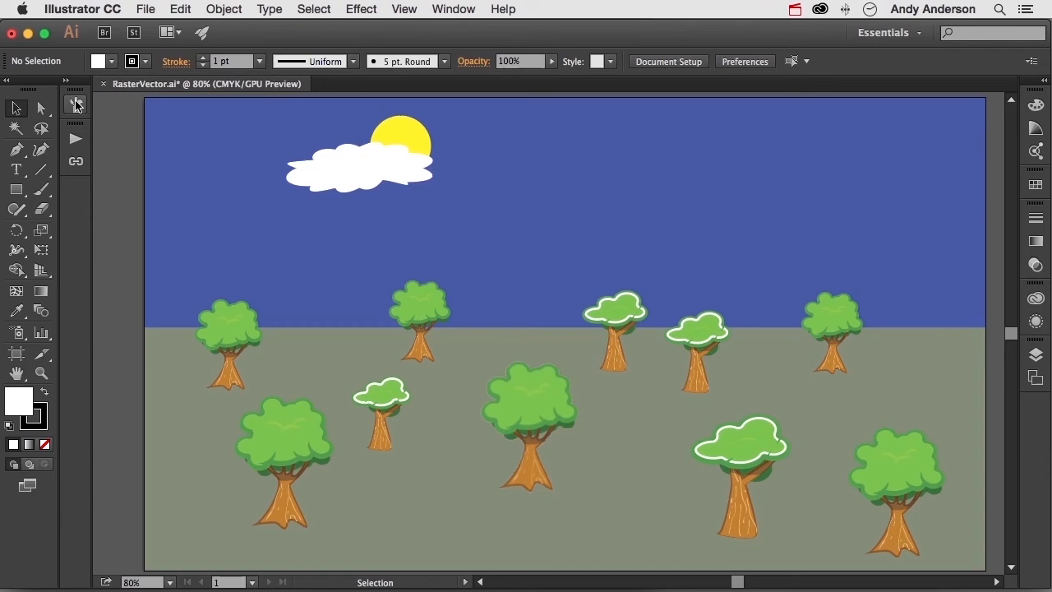
click(17, 170)
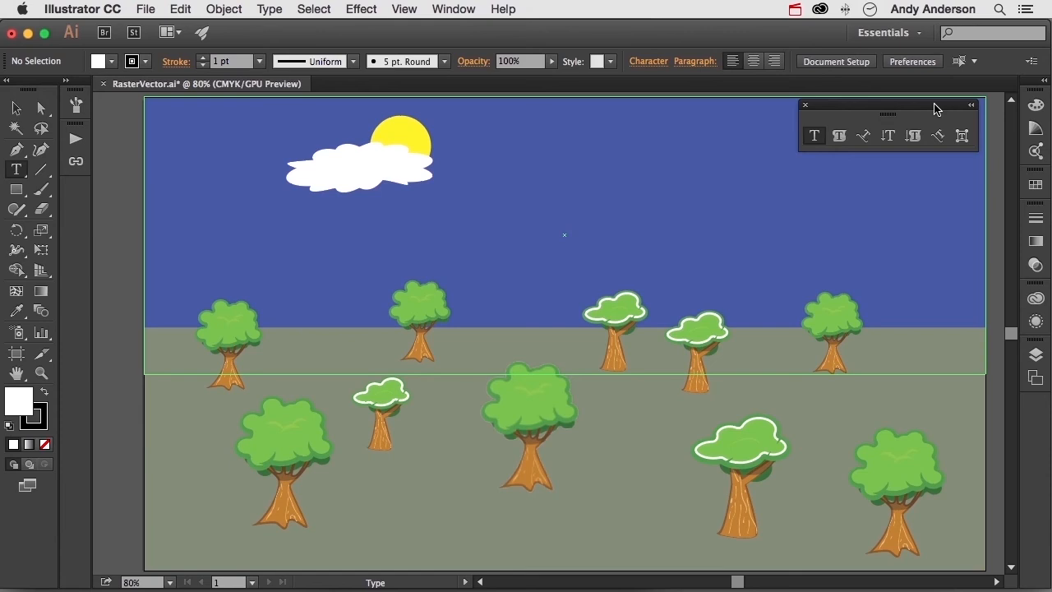
- Save the current layout as a new workspace named "Andy's Workspace"
click(889, 32)
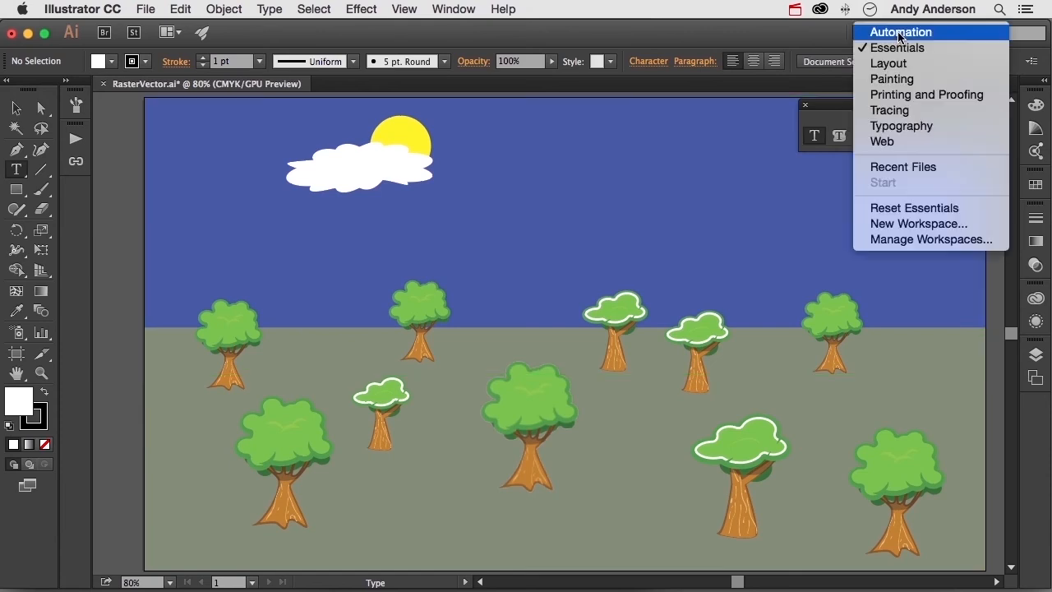
mouse_move(888, 63)
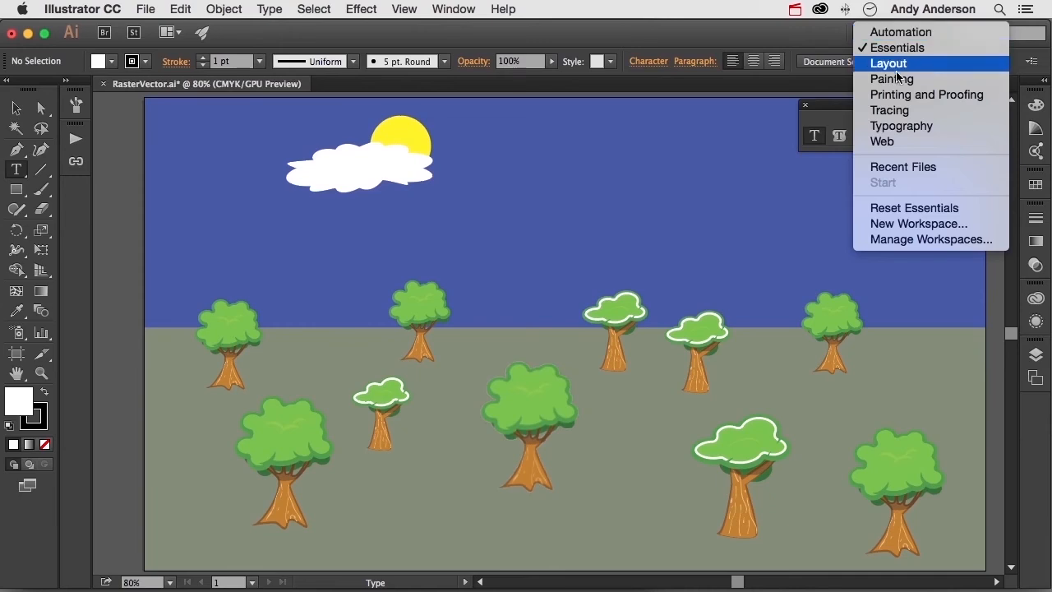
mouse_move(918, 223)
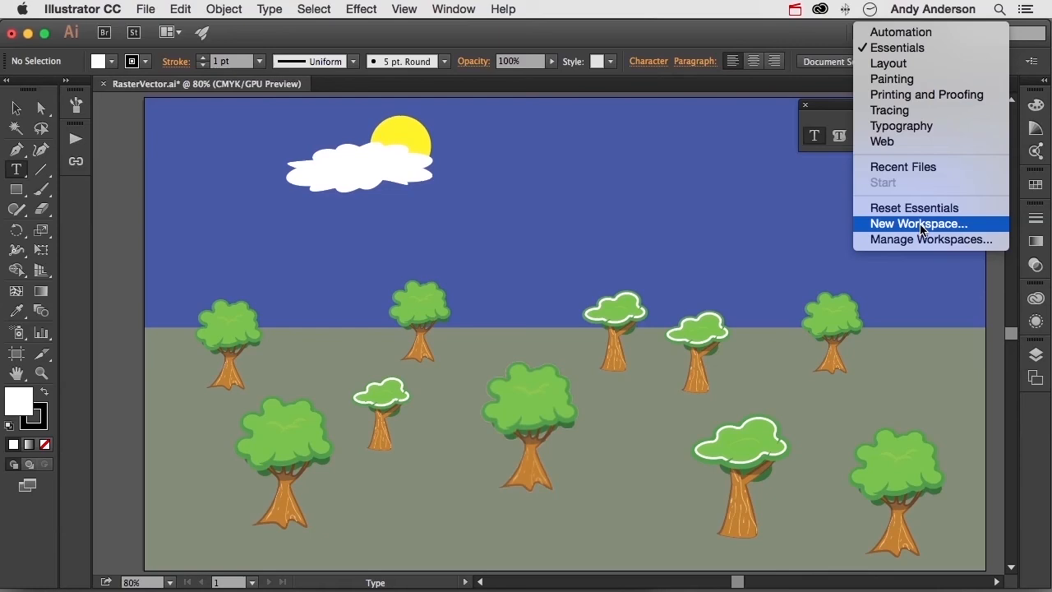
click(917, 223)
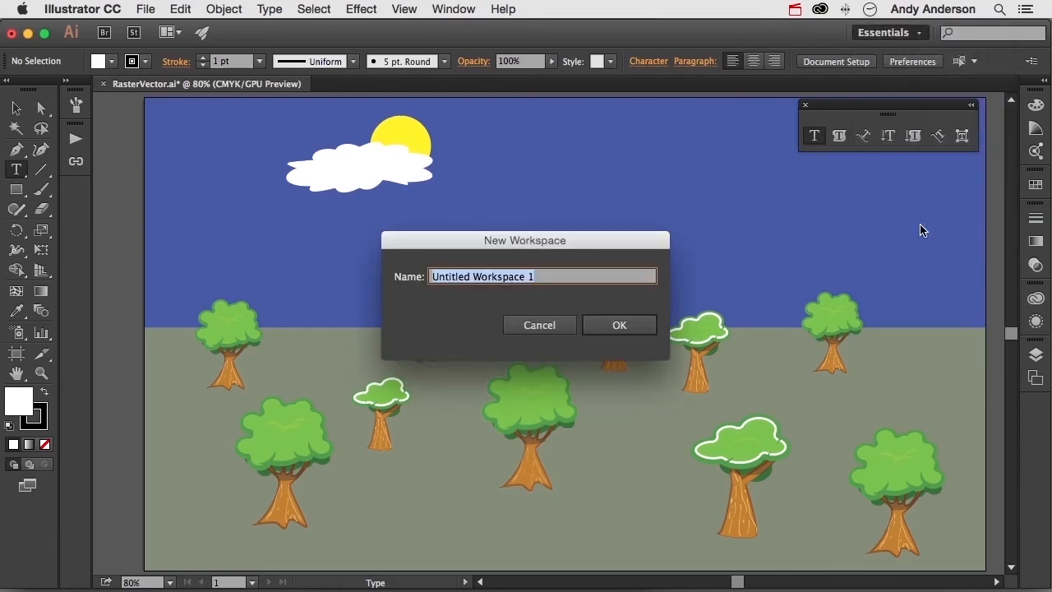
text(Andy's Works)
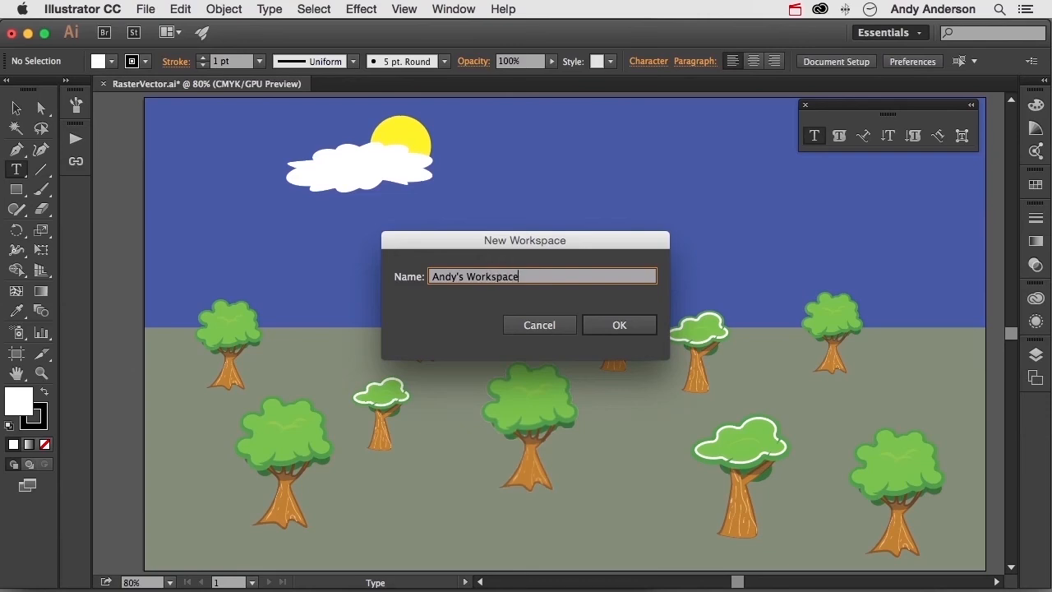
mouse_move(764, 288)
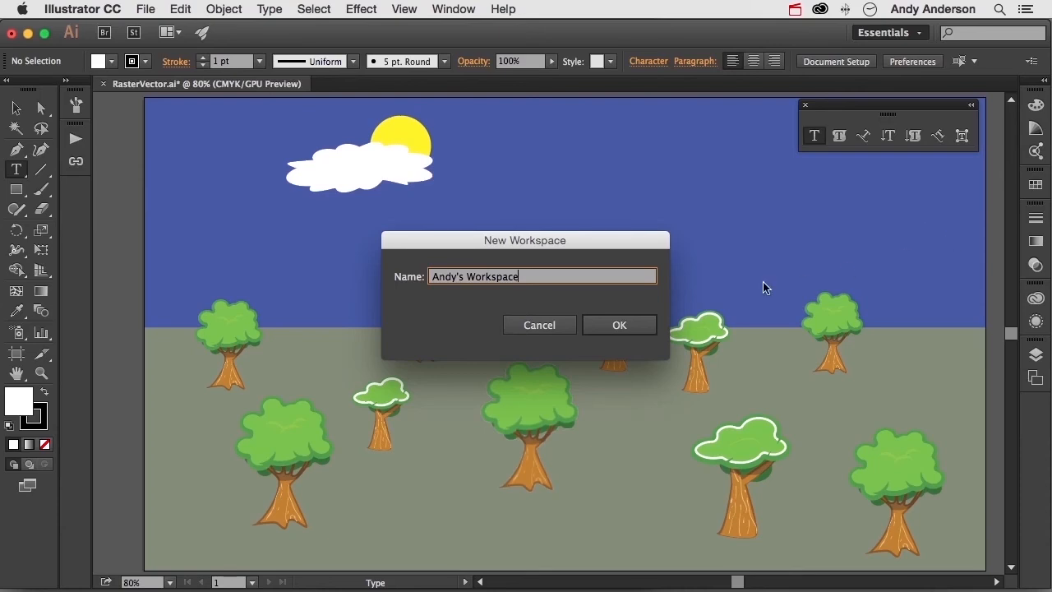
click(619, 325)
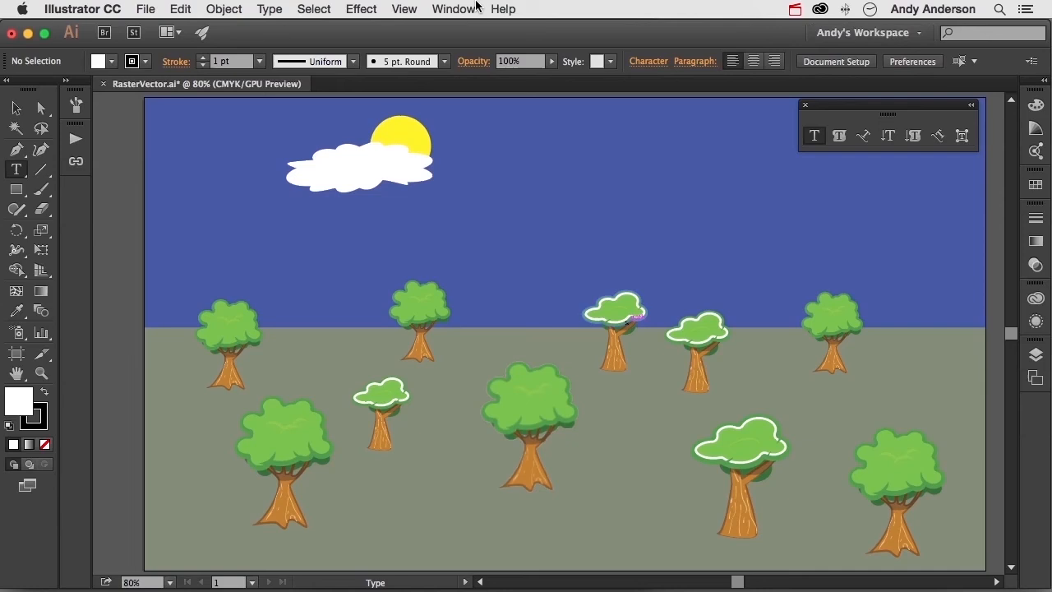
- Switch the active workspace from Andy's Workspace to Essentials
click(454, 9)
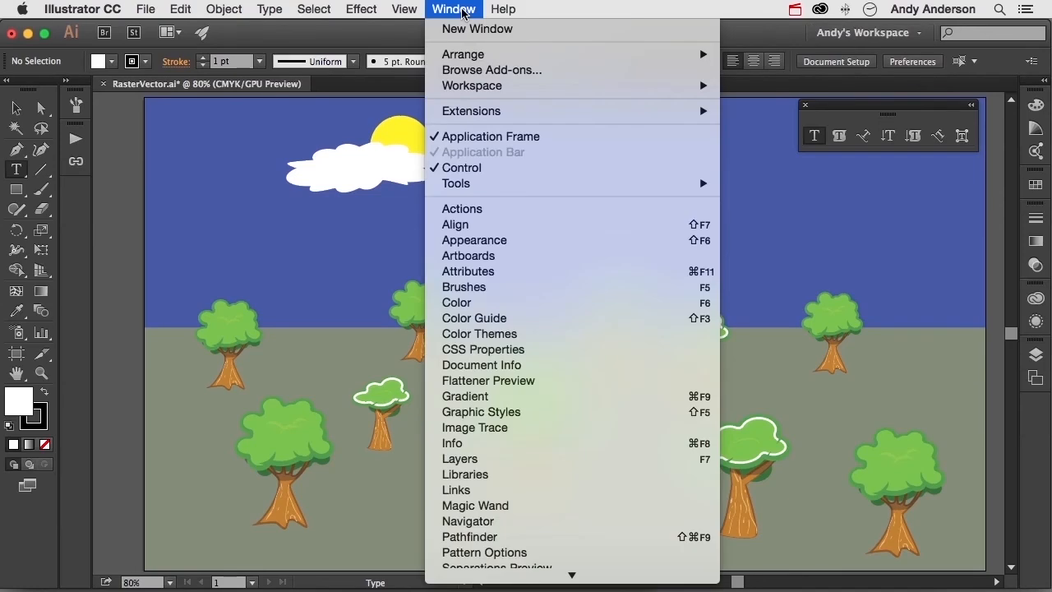
mouse_move(472, 85)
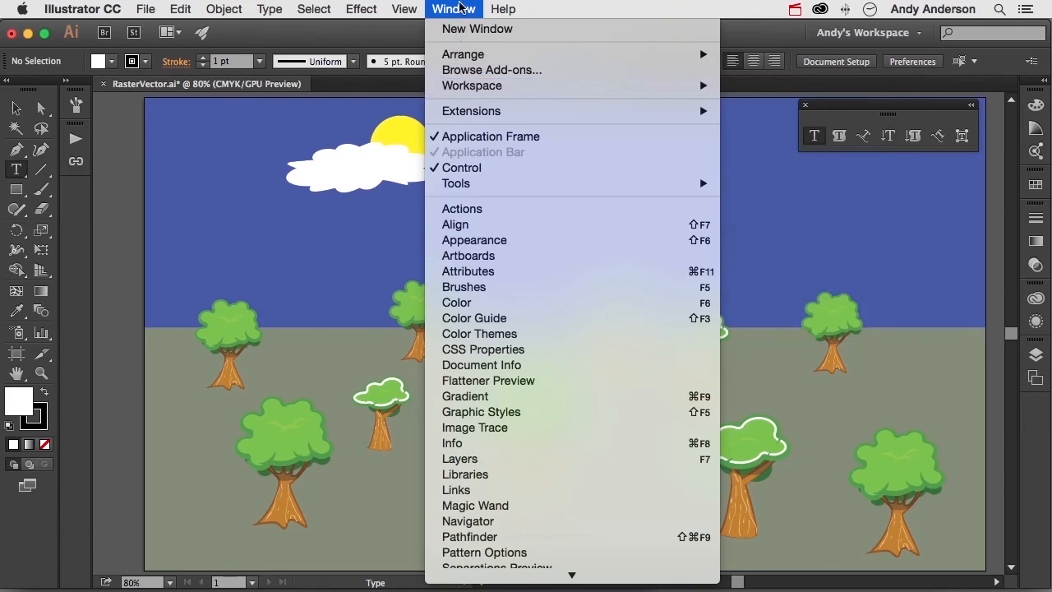
click(867, 33)
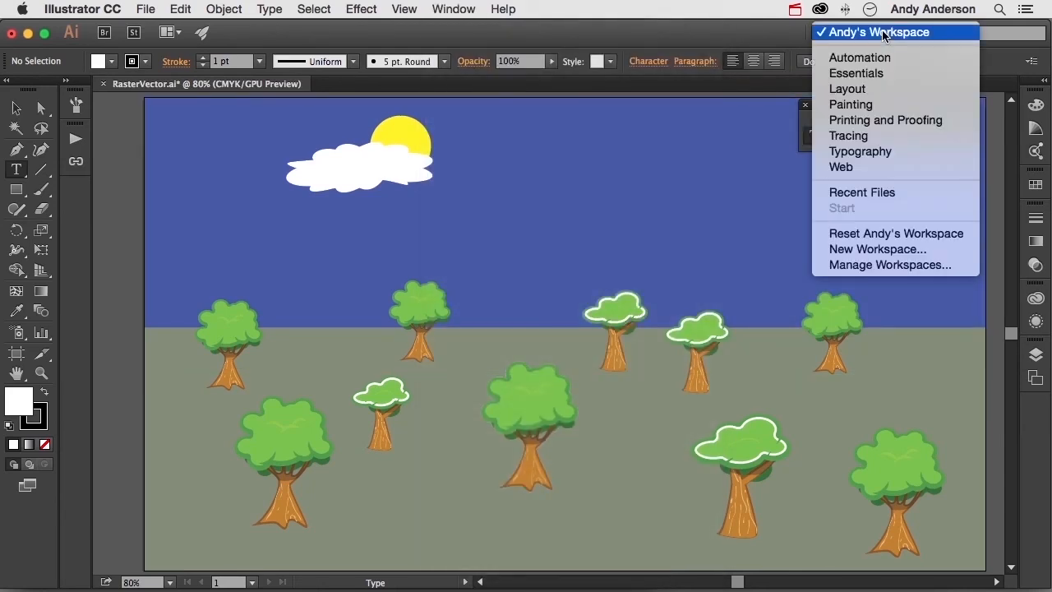
click(856, 73)
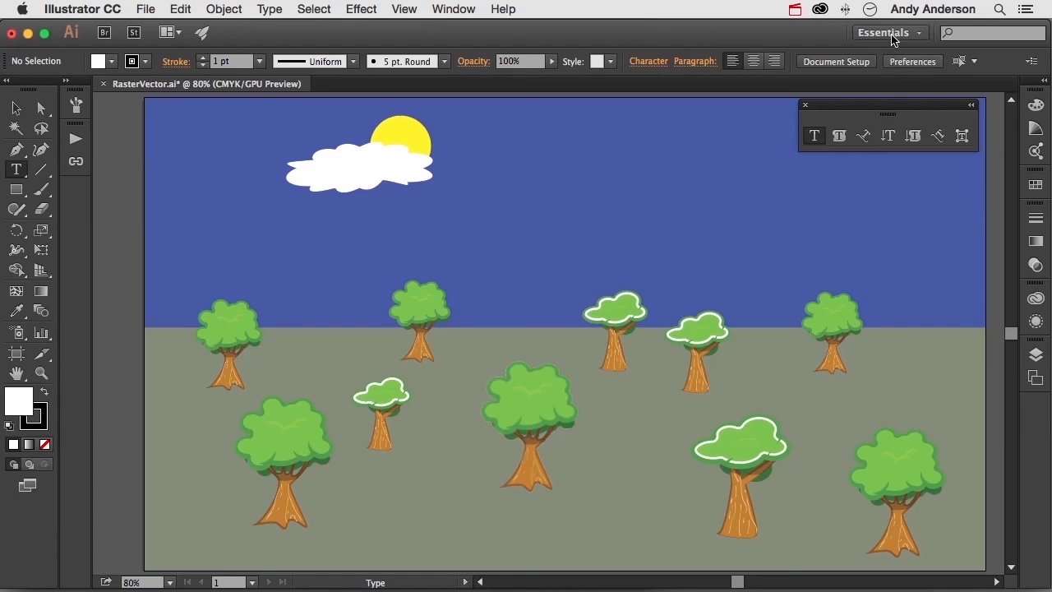
- Apply Essentials, close the Libraries panel, then switch back to Andy's Workspace
click(886, 32)
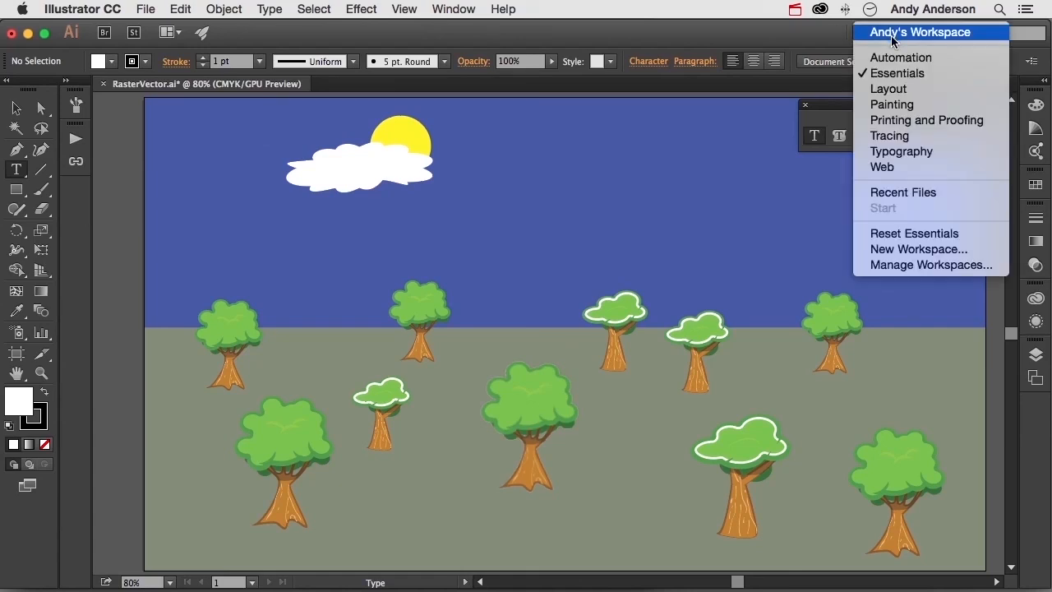
click(896, 74)
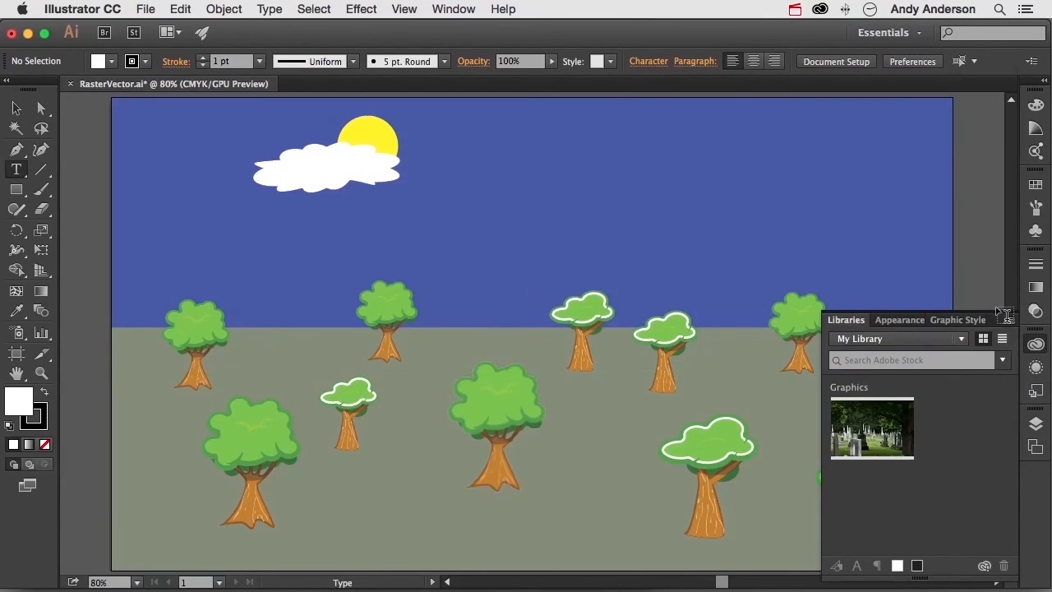
click(1005, 315)
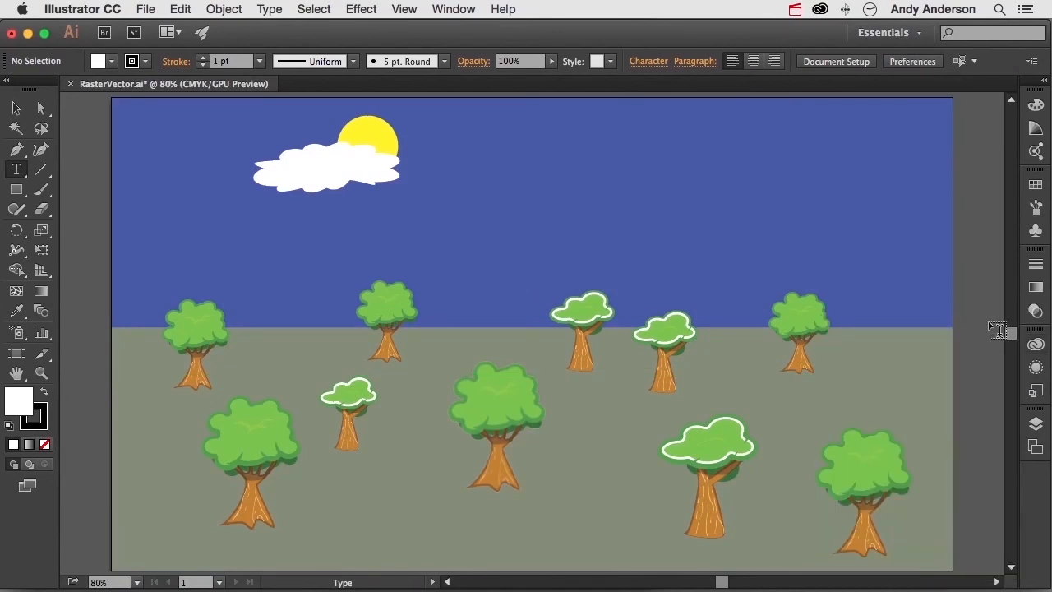
click(888, 32)
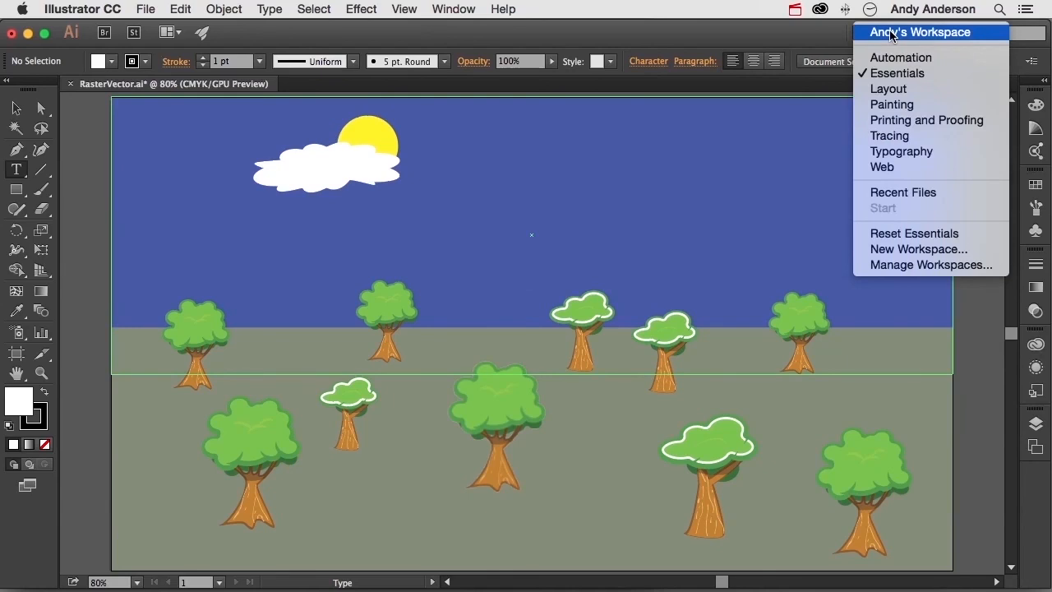
click(919, 32)
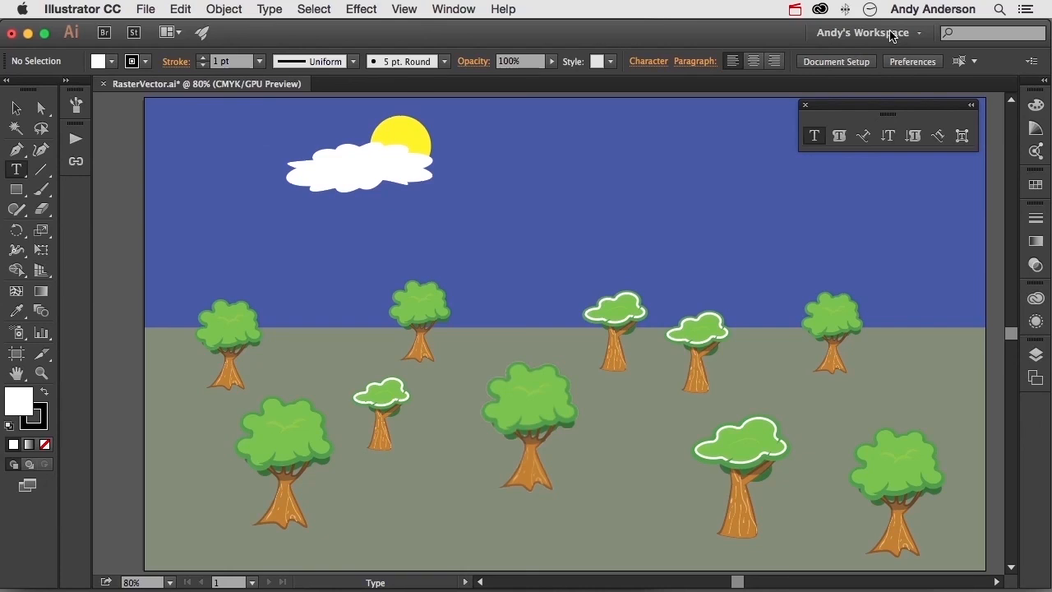
- Delete Andy's Workspace through Manage Workspaces and confirm it's gone from the list
click(861, 32)
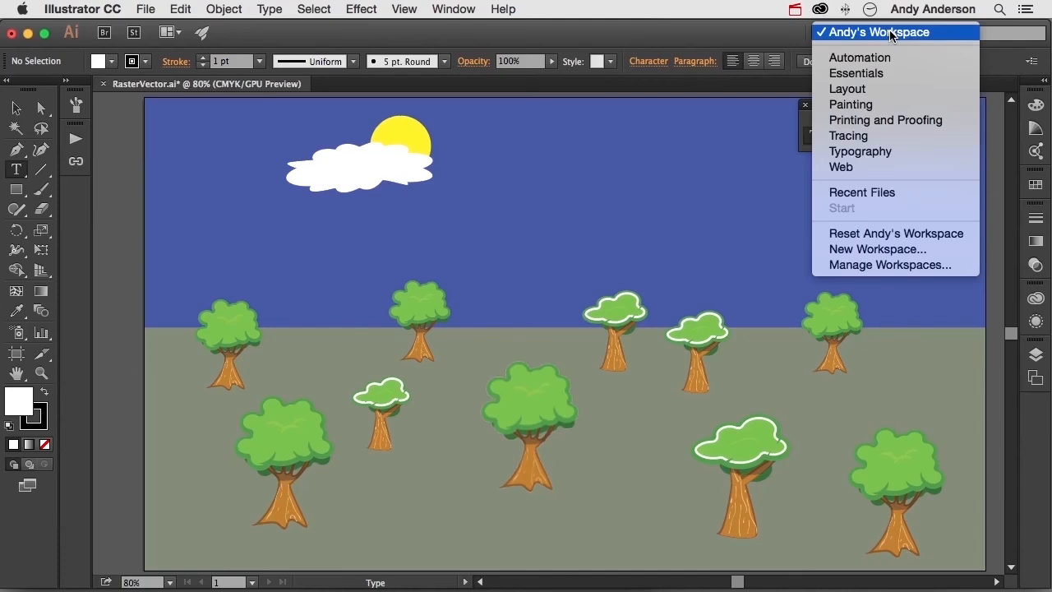
click(453, 9)
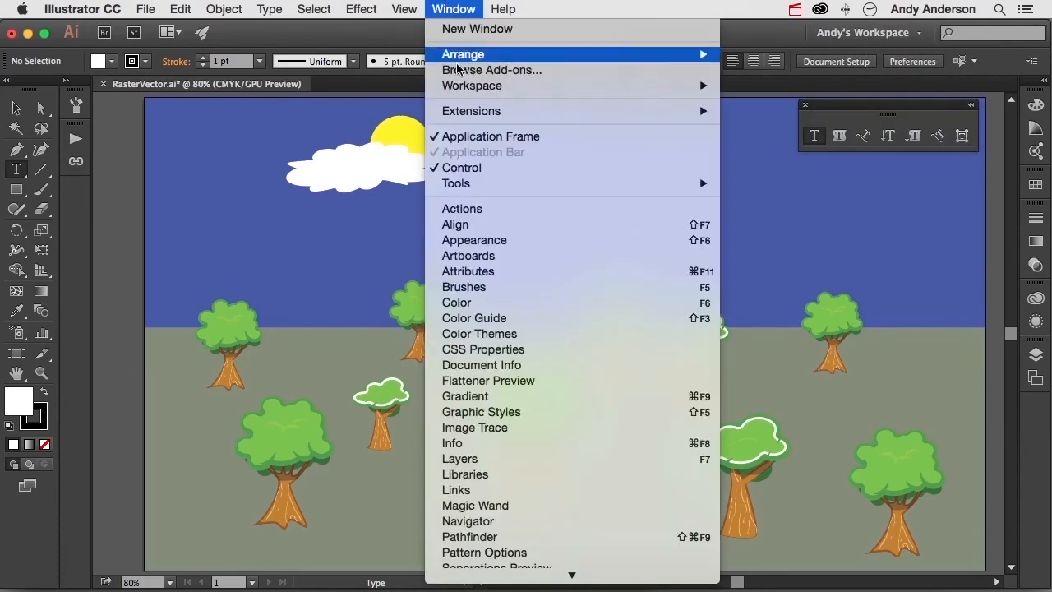
mouse_move(471, 85)
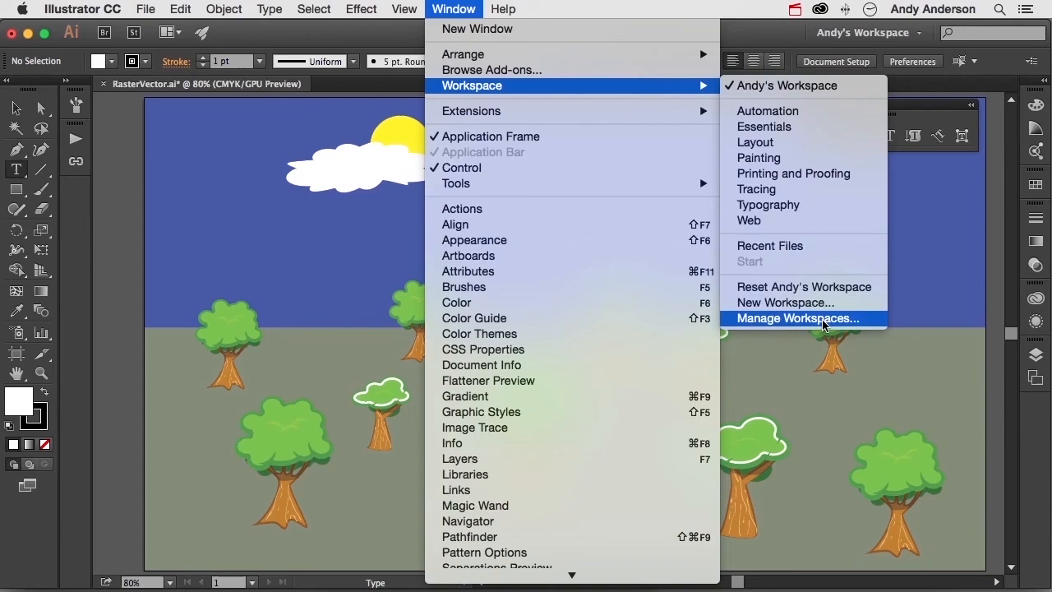
click(796, 318)
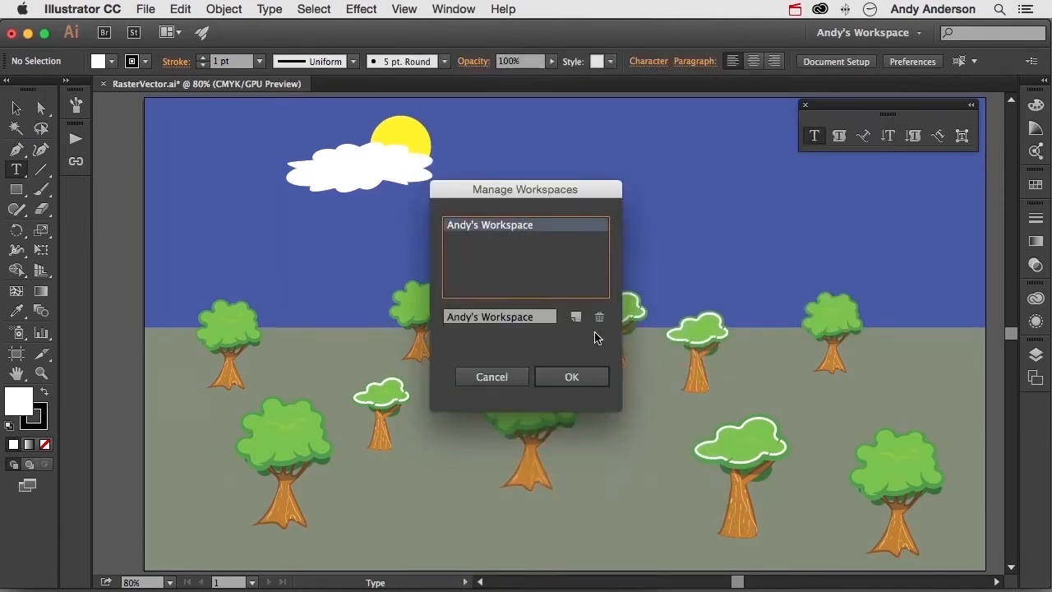
click(601, 318)
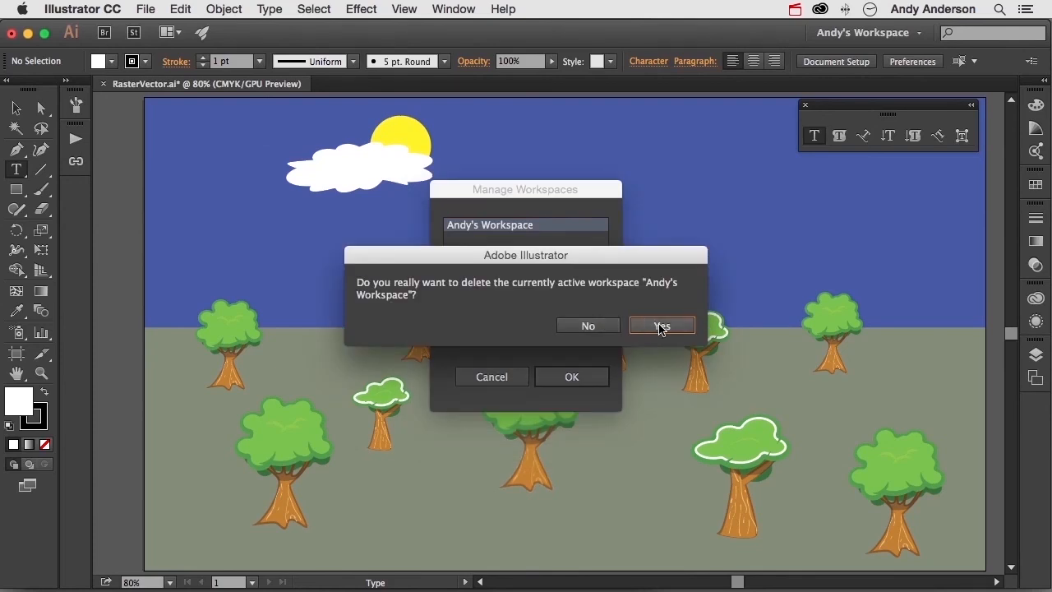
click(662, 325)
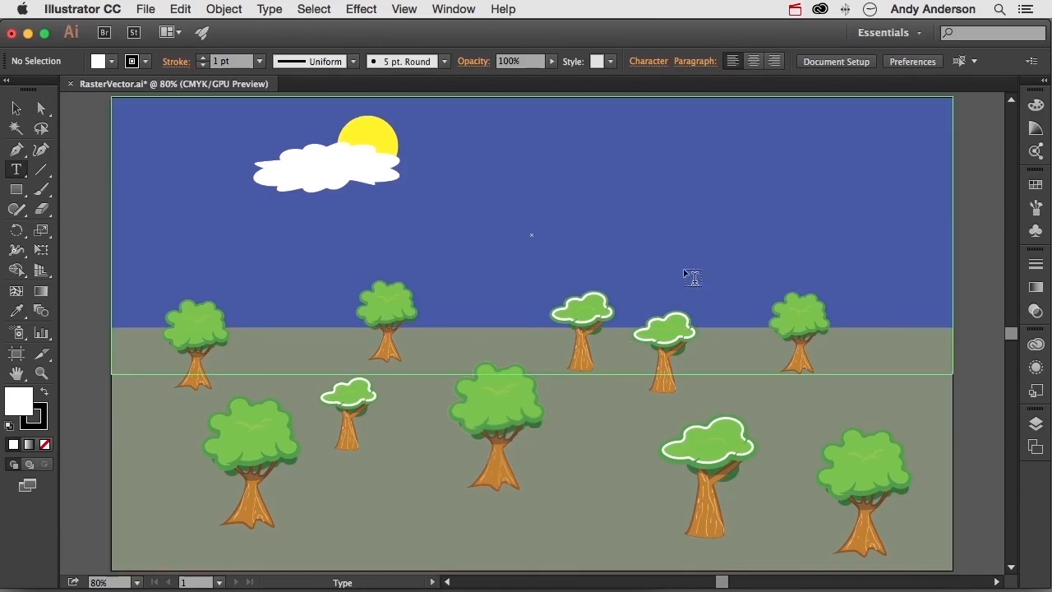
click(888, 32)
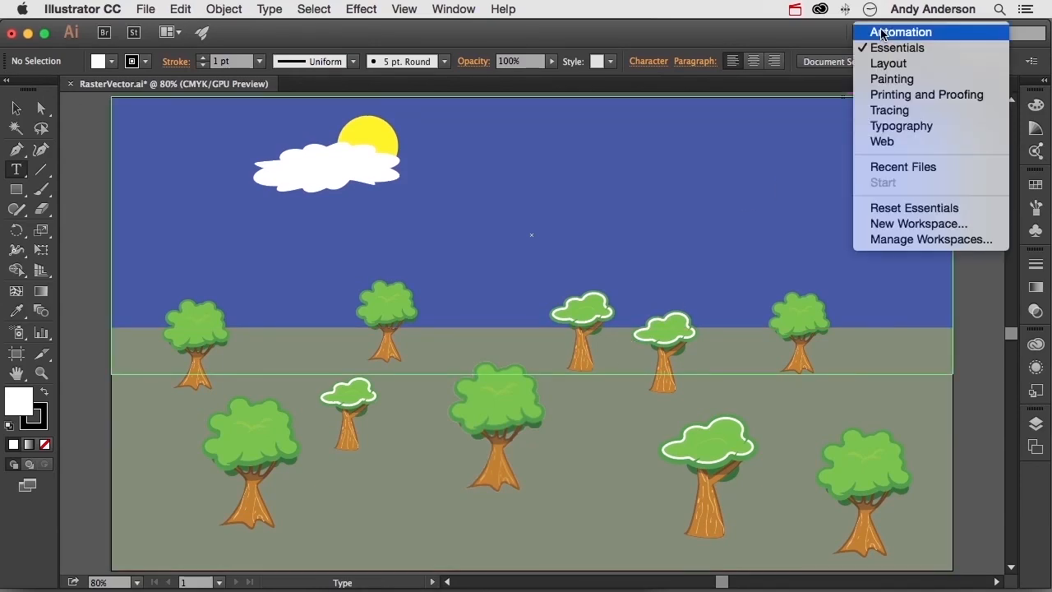